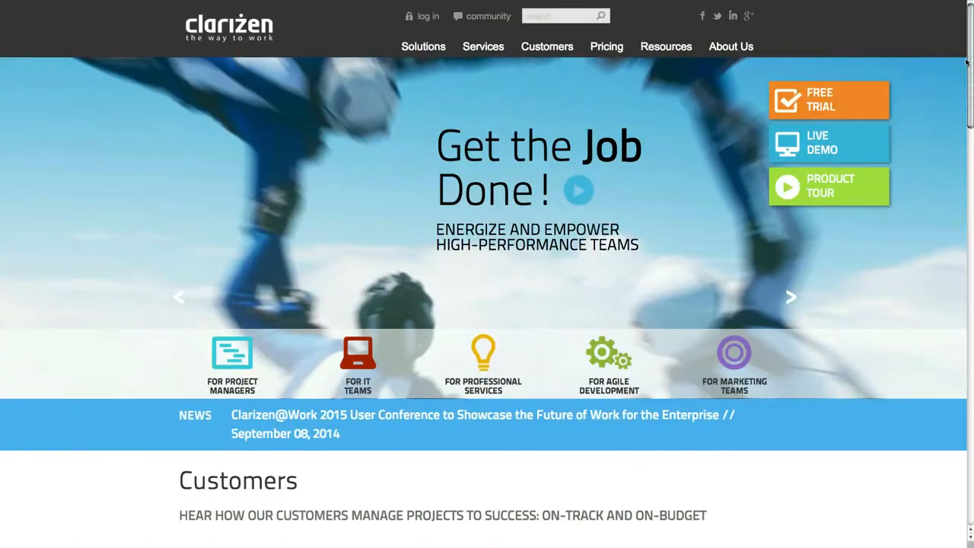
Scroll down the Globex Implementation project details page
scroll(down, 3)
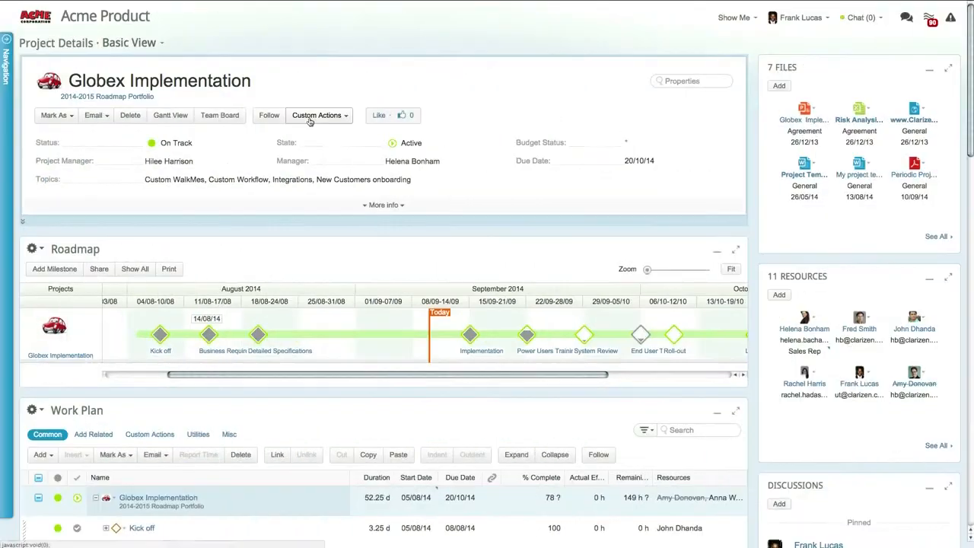
Show the Custom Actions list with Promote as a request and Testing All Emails
click(316, 116)
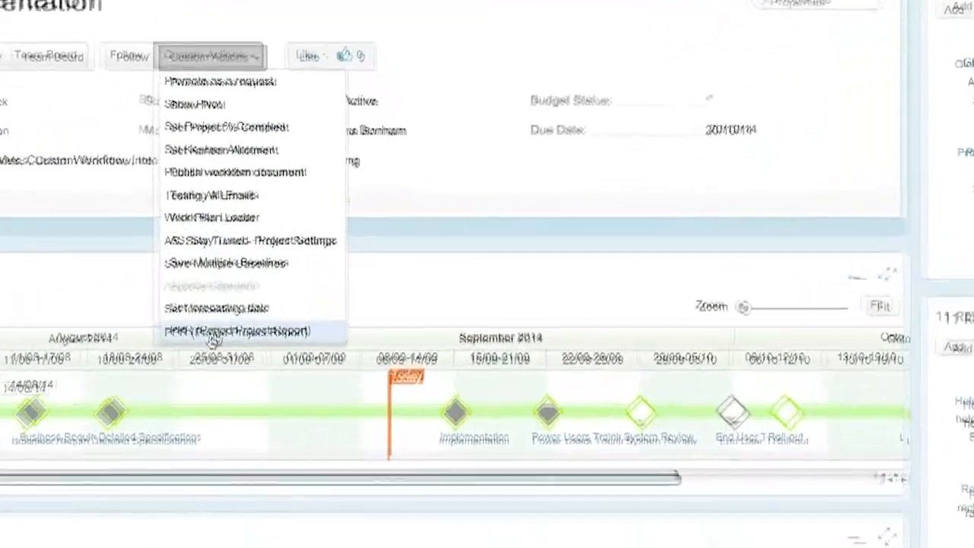
click(238, 330)
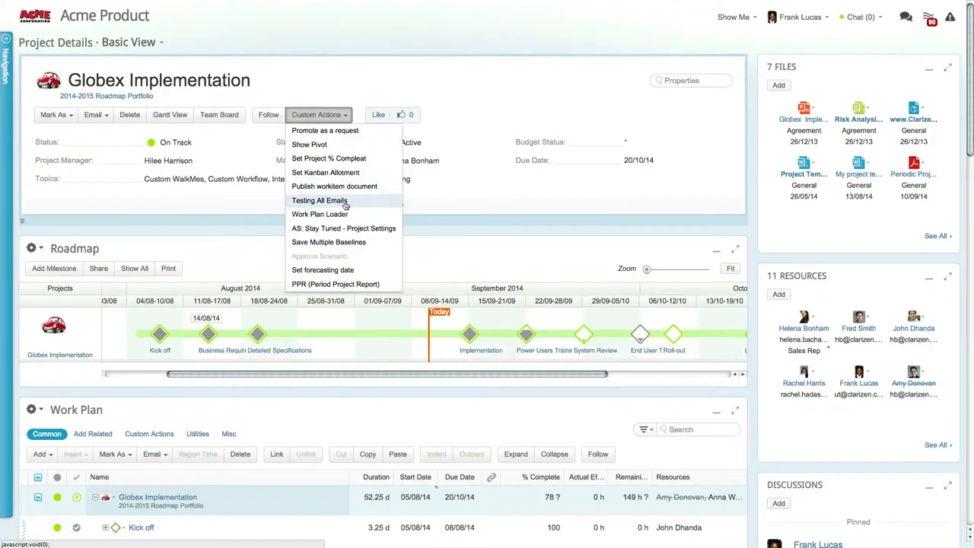
Run PPR for 08/11/14–10/09/14 as PDF with subject 'PPR report for Globex implementation project'
click(335, 284)
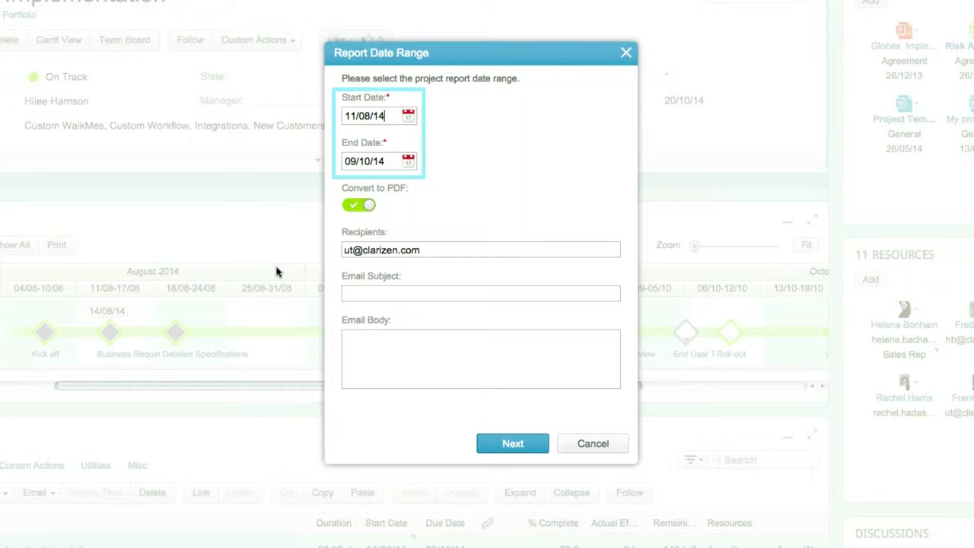
text(PPR)
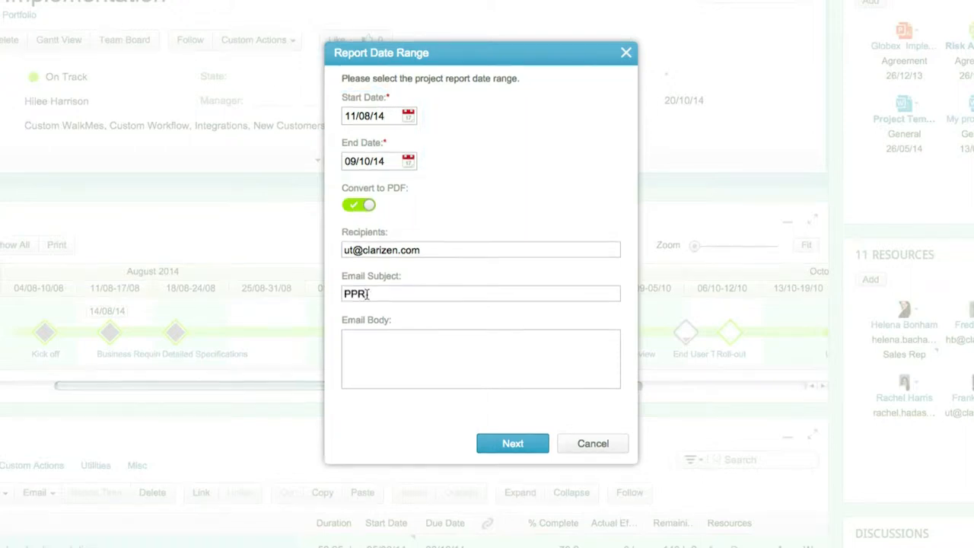
text(report for Globex i)
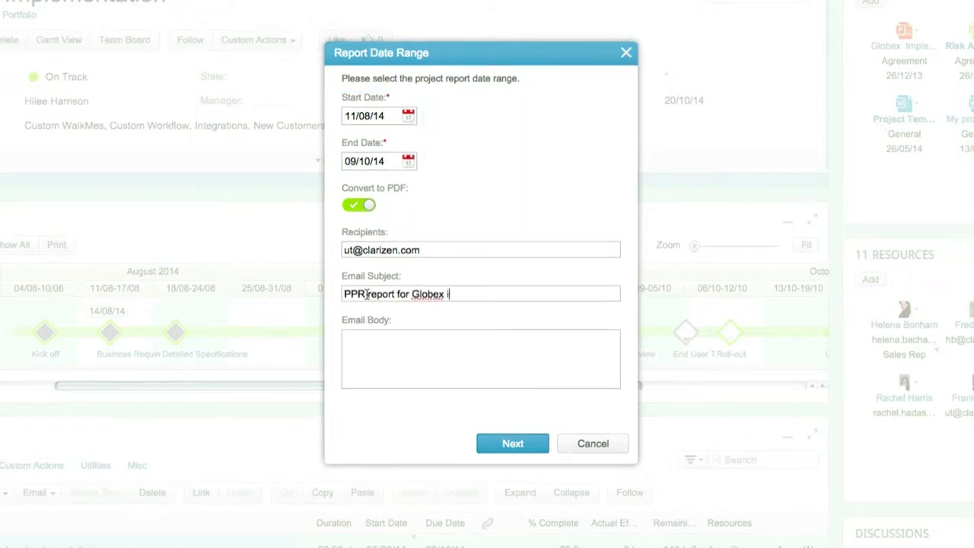
text(implementation project)
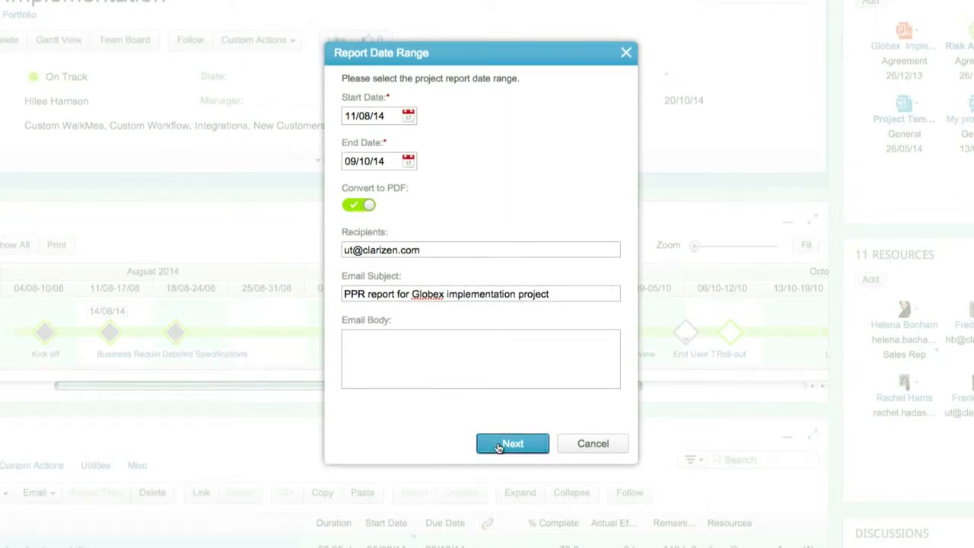
click(511, 444)
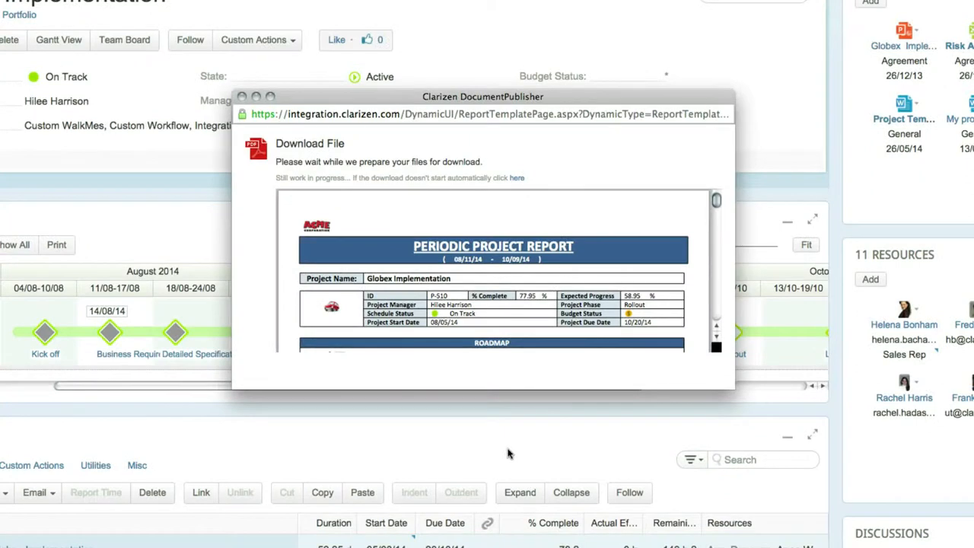